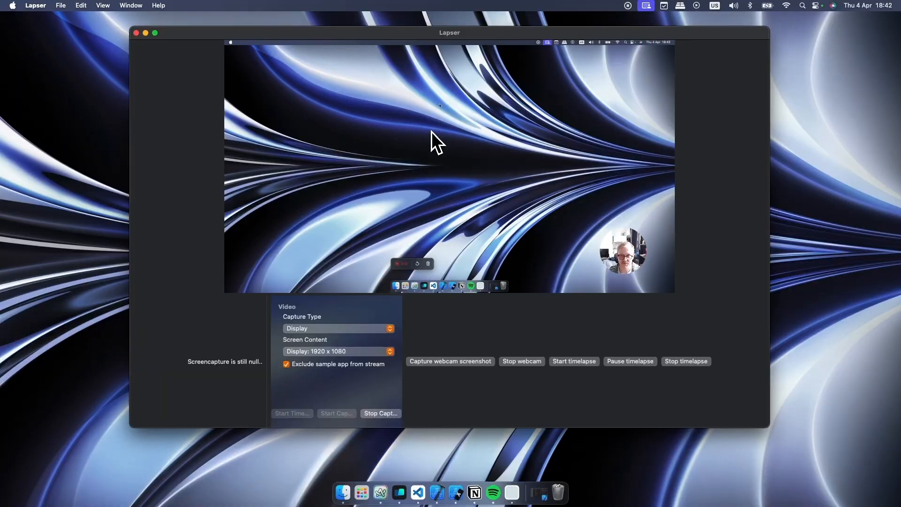
{"action": "mouse_move", "coordinate": [449, 178]}
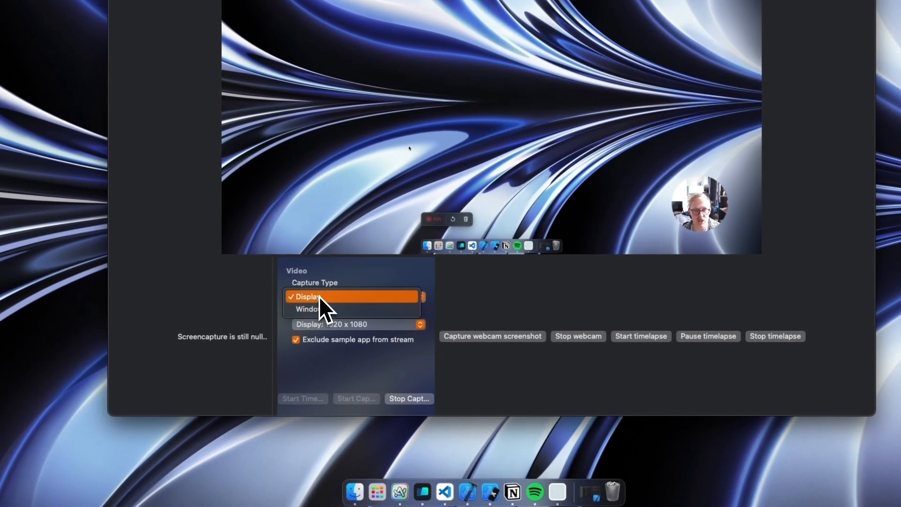
Step: Keep whole-display capture running and grab a still photo from the webcam
{"action": "left_click", "coordinate": [308, 297]}
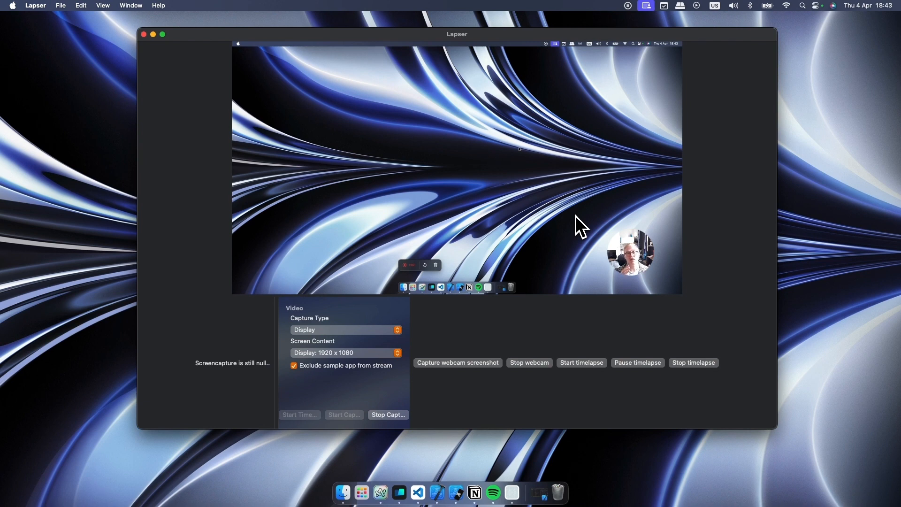
{"action": "mouse_move", "coordinate": [711, 238]}
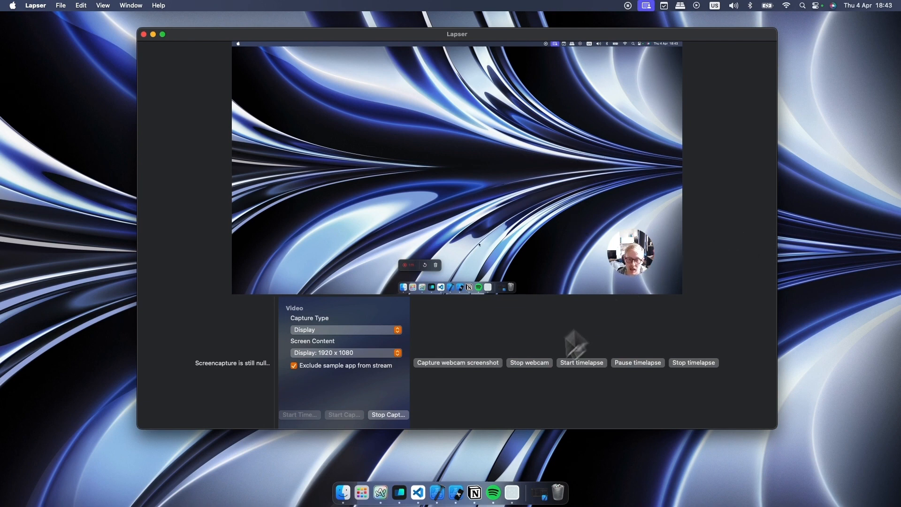
{"action": "mouse_move", "coordinate": [466, 411]}
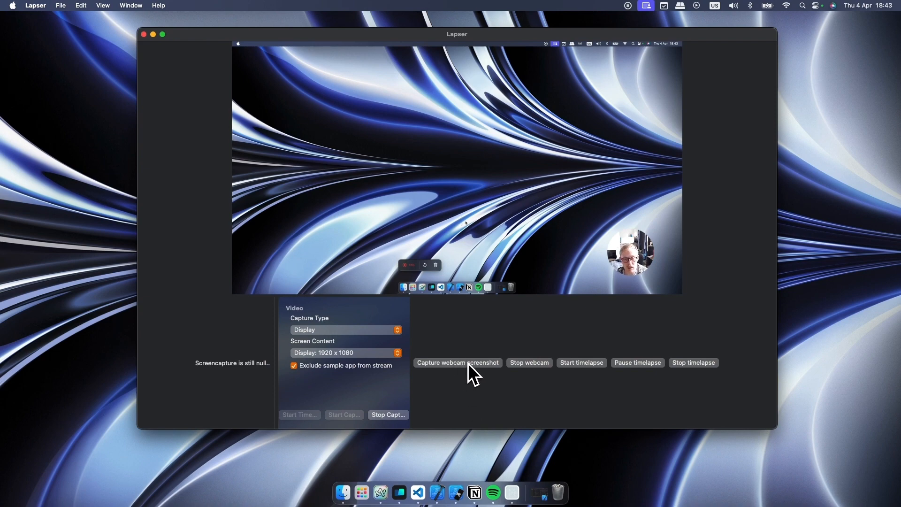
{"action": "left_click", "coordinate": [457, 363]}
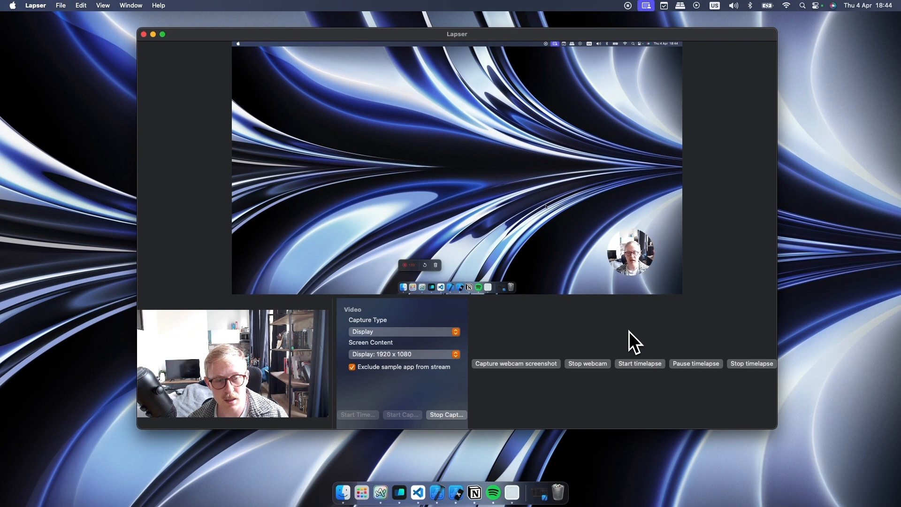
{"action": "mouse_move", "coordinate": [595, 339]}
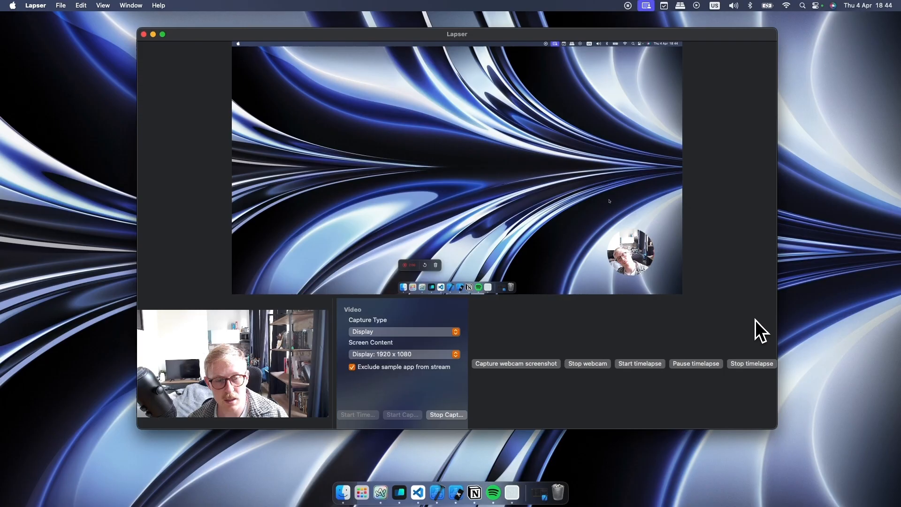
{"action": "mouse_move", "coordinate": [644, 299]}
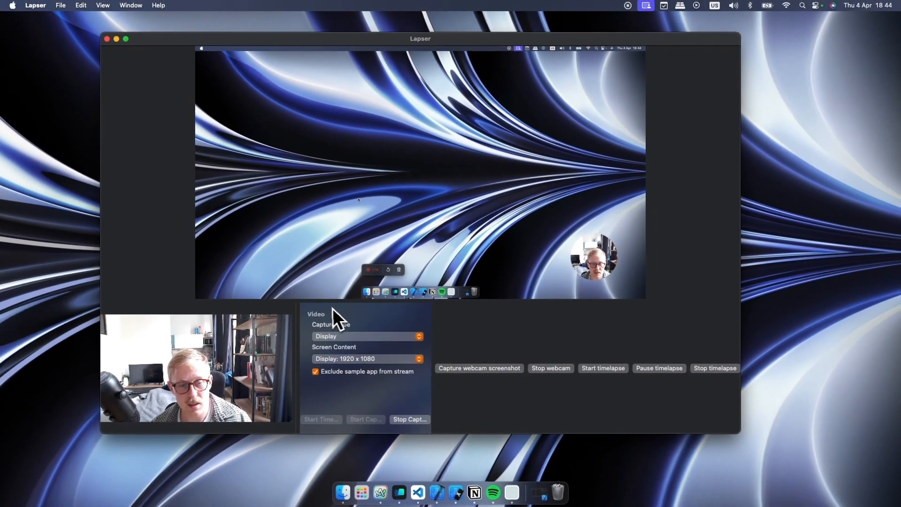
{"action": "mouse_move", "coordinate": [402, 208]}
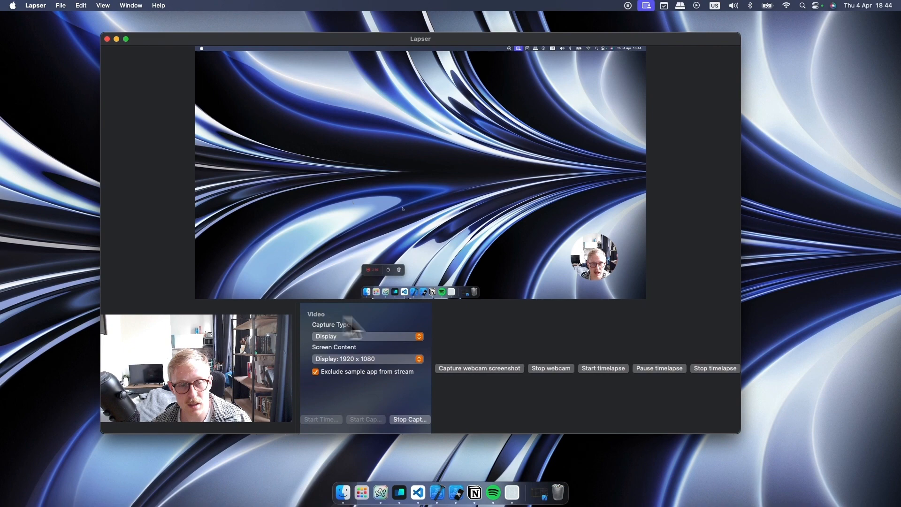
Step: Keep Display as the capture type and restart the screen capture
{"action": "left_click", "coordinate": [368, 336]}
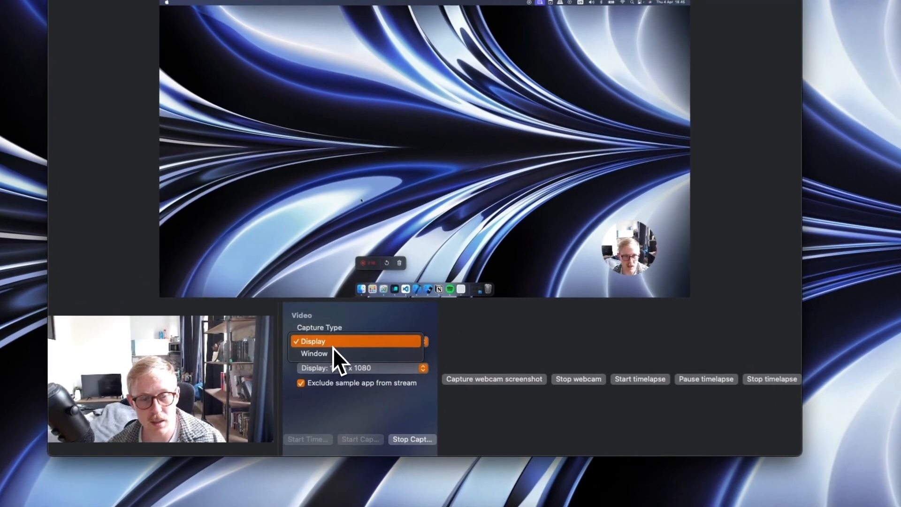
{"action": "left_click", "coordinate": [313, 341]}
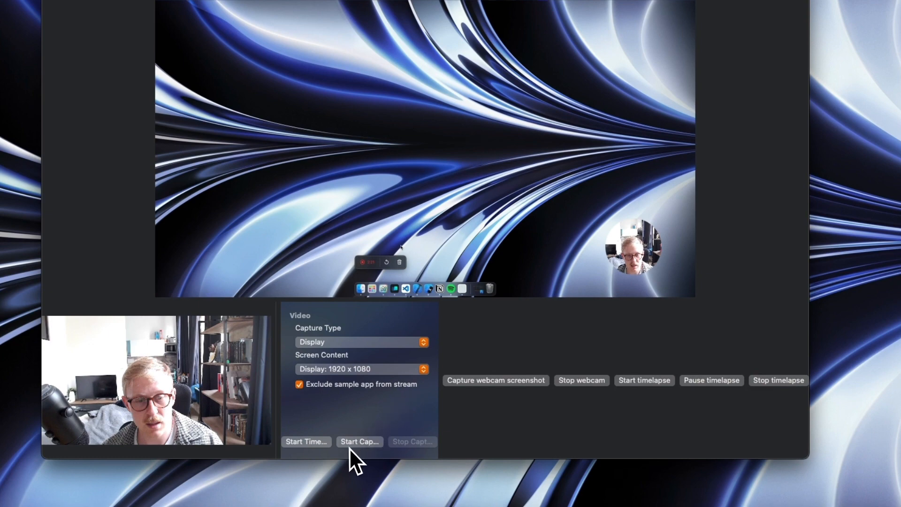
{"action": "left_click", "coordinate": [360, 441]}
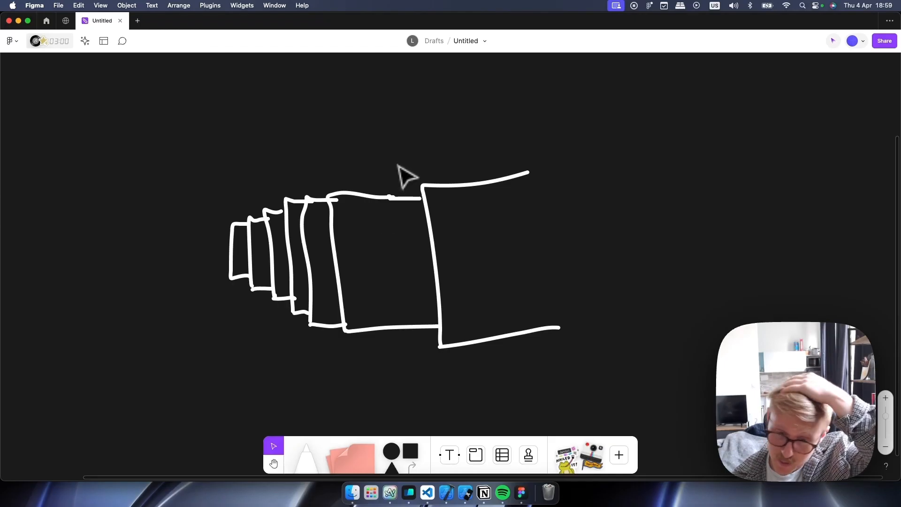
{"action": "mouse_move", "coordinate": [371, 173]}
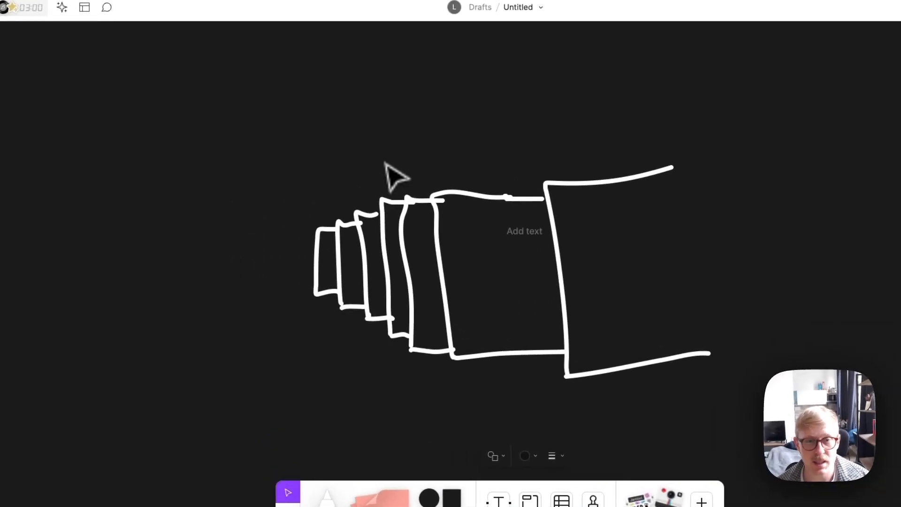
{"action": "left_click", "coordinate": [524, 230]}
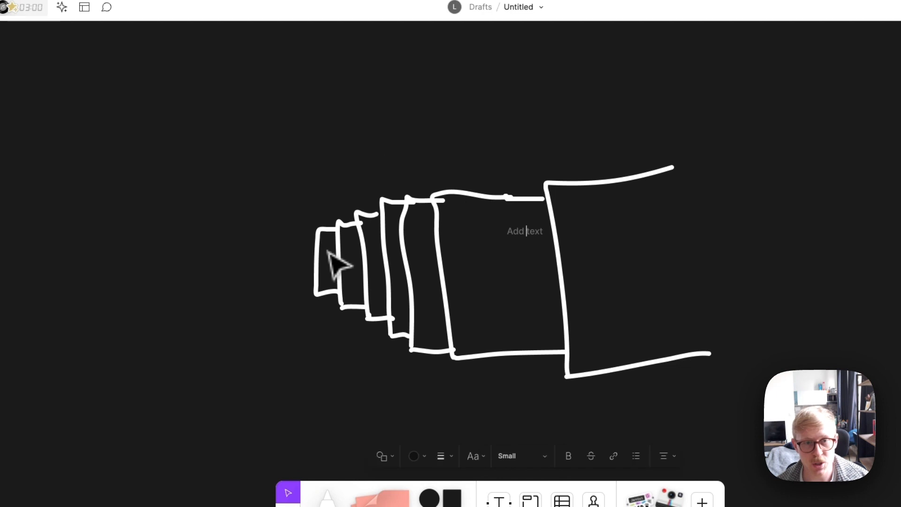
{"action": "mouse_move", "coordinate": [336, 207]}
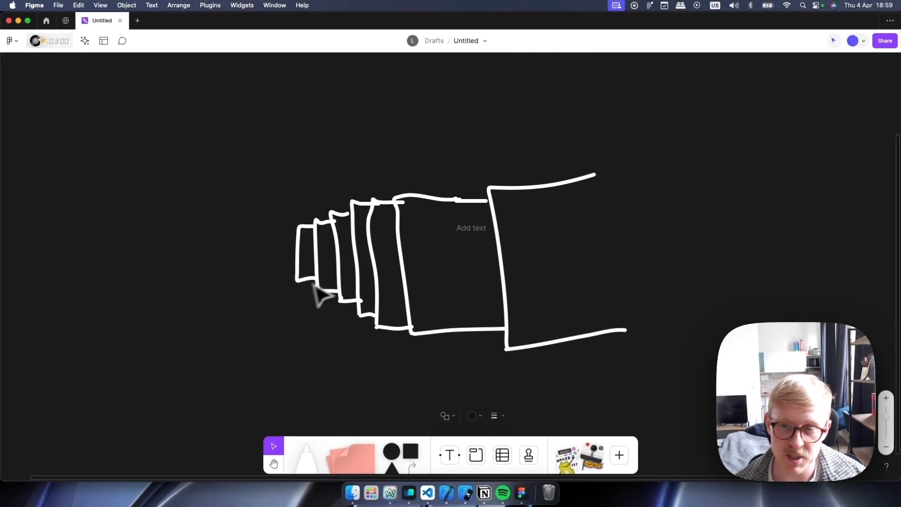
{"action": "mouse_move", "coordinate": [485, 284]}
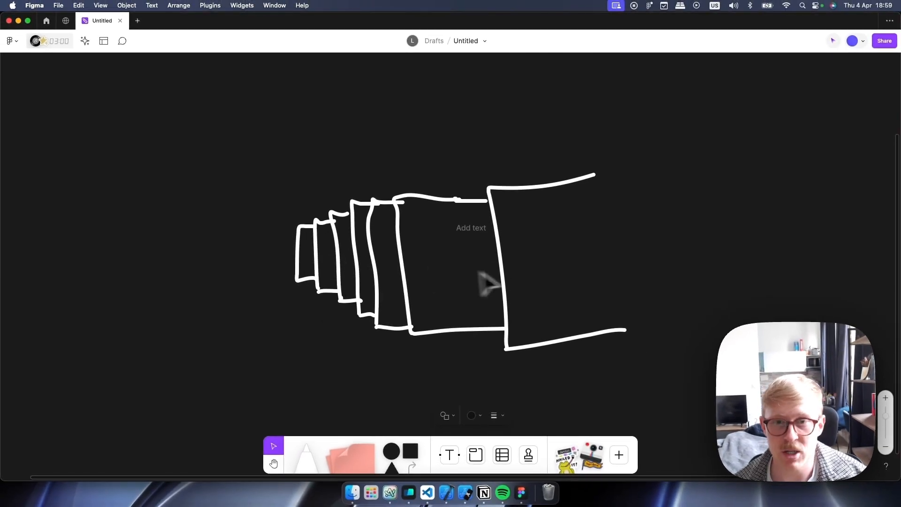
{"action": "mouse_move", "coordinate": [396, 293]}
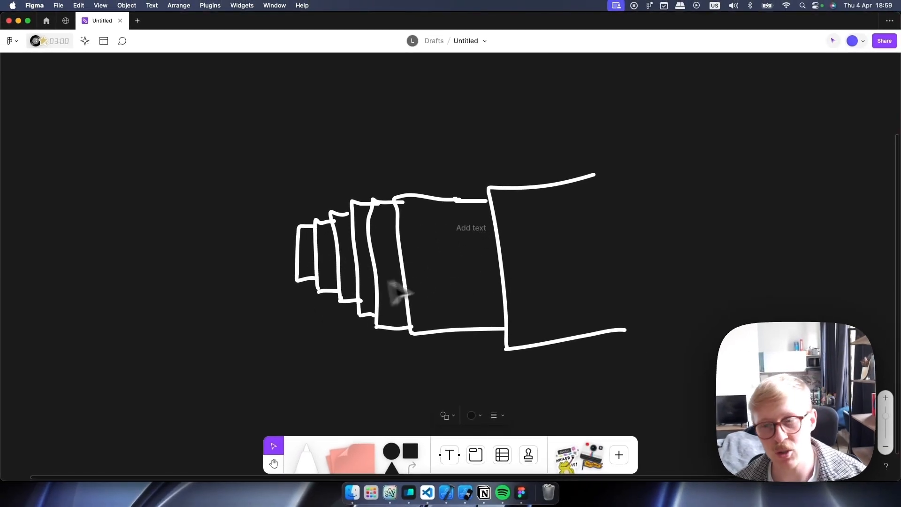
{"action": "mouse_move", "coordinate": [517, 209]}
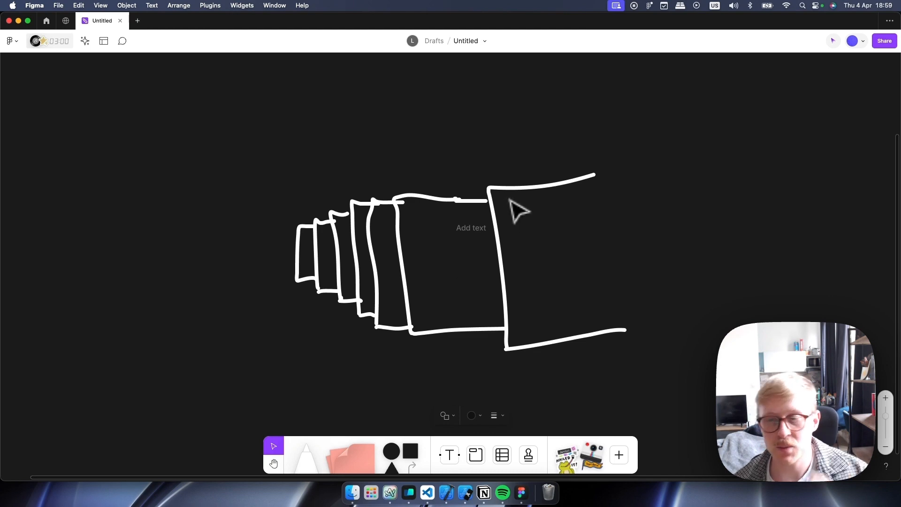
{"action": "mouse_move", "coordinate": [531, 208]}
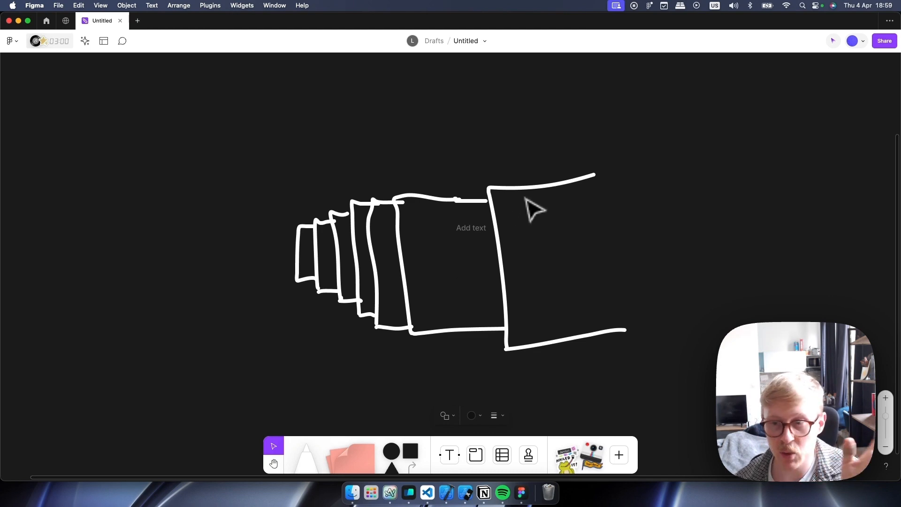
{"action": "mouse_move", "coordinate": [525, 195]}
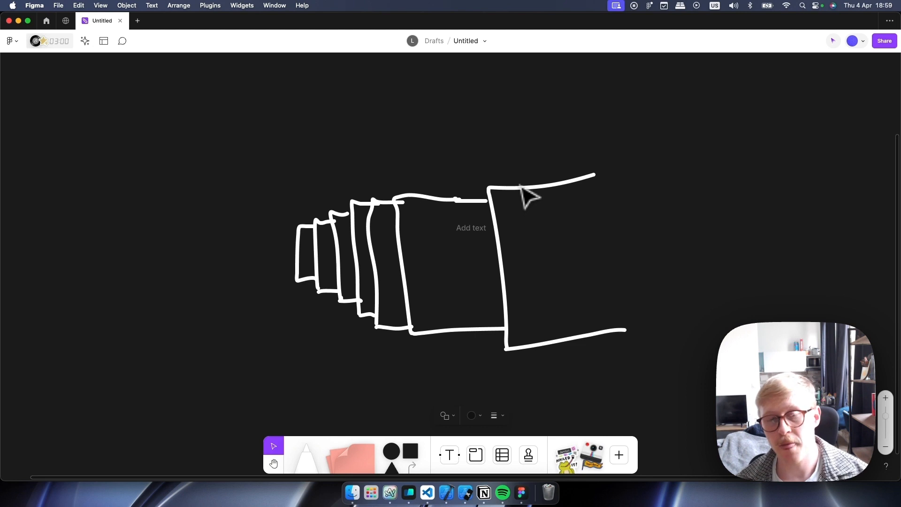
{"action": "mouse_move", "coordinate": [485, 175]}
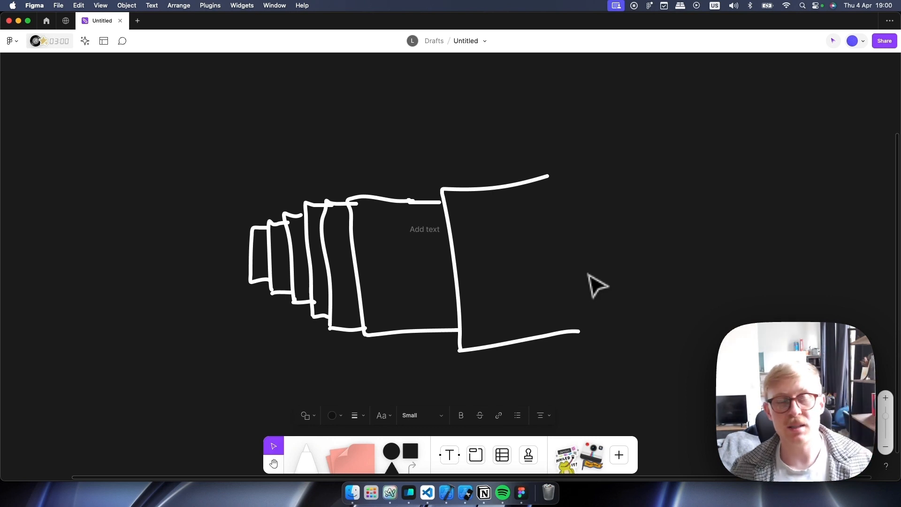
{"action": "left_click", "coordinate": [424, 229]}
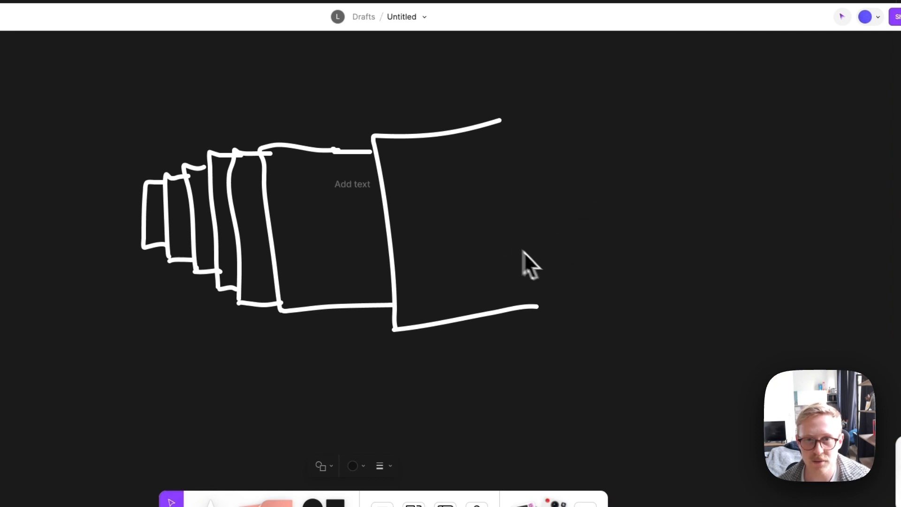
{"action": "mouse_move", "coordinate": [576, 197]}
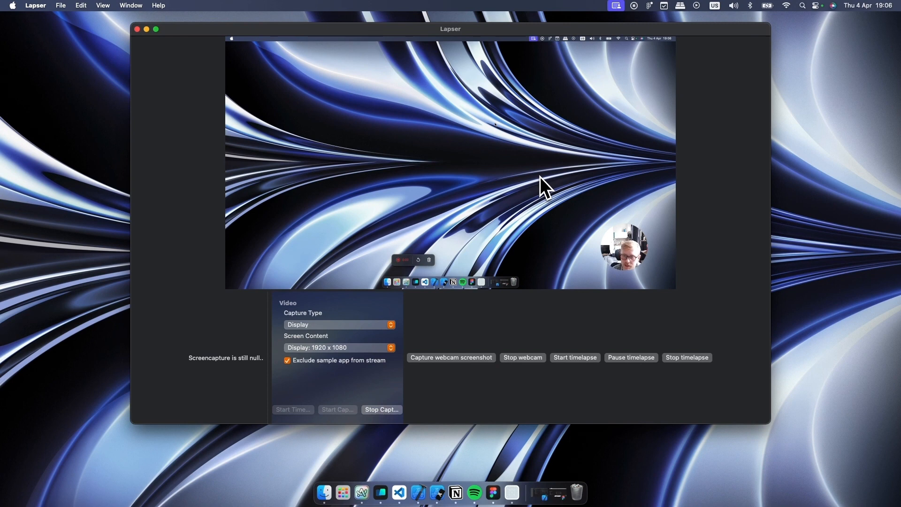
{"action": "mouse_move", "coordinate": [551, 152]}
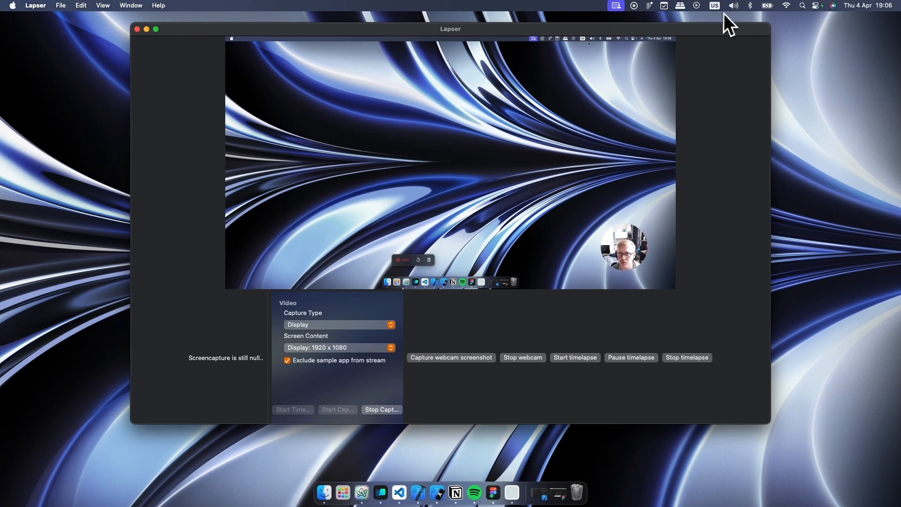
{"action": "mouse_move", "coordinate": [704, 36]}
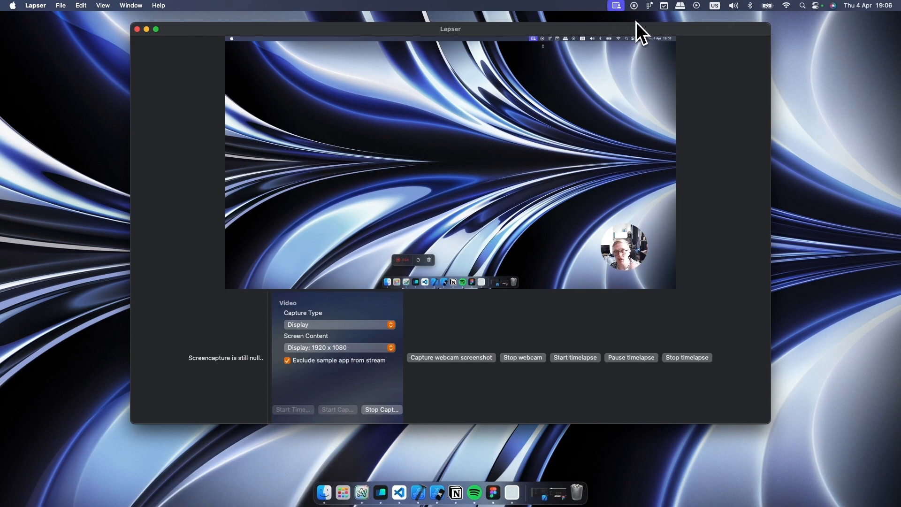
{"action": "mouse_move", "coordinate": [566, 167]}
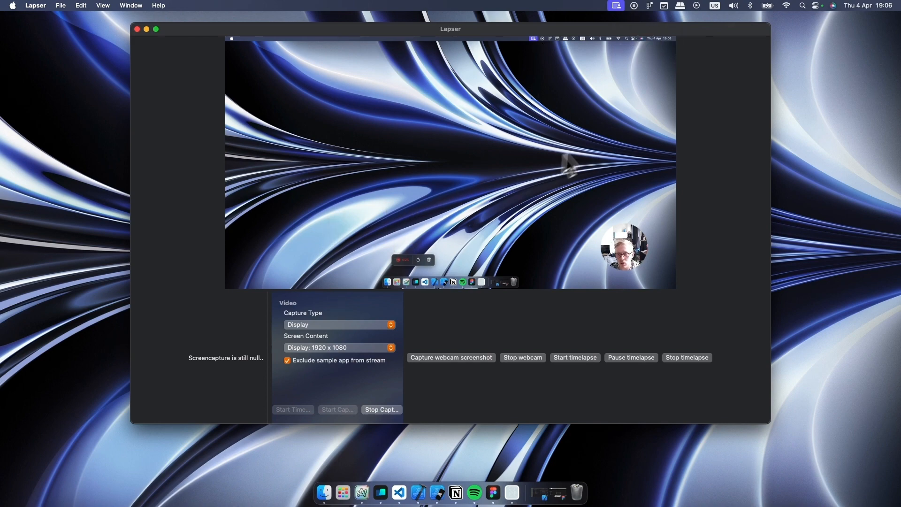
Step: Drag the Lapser window edge to enlarge the capture window
{"action": "left_click_drag", "start_coordinate": [450, 29], "coordinate": [426, 41]}
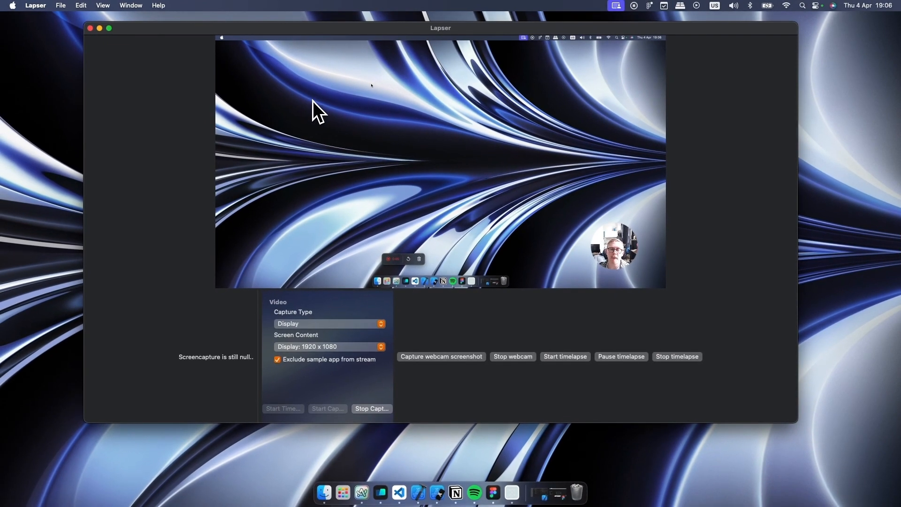
{"action": "mouse_move", "coordinate": [713, 103]}
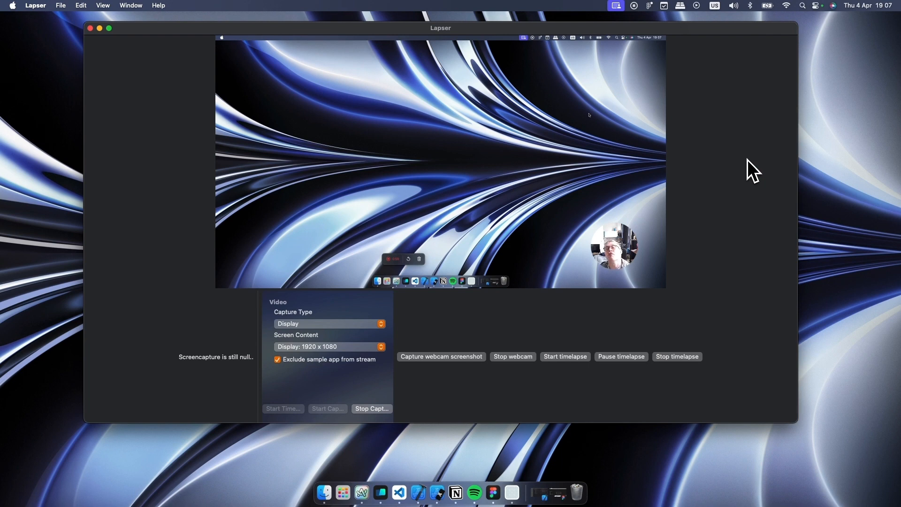
{"action": "mouse_move", "coordinate": [769, 201]}
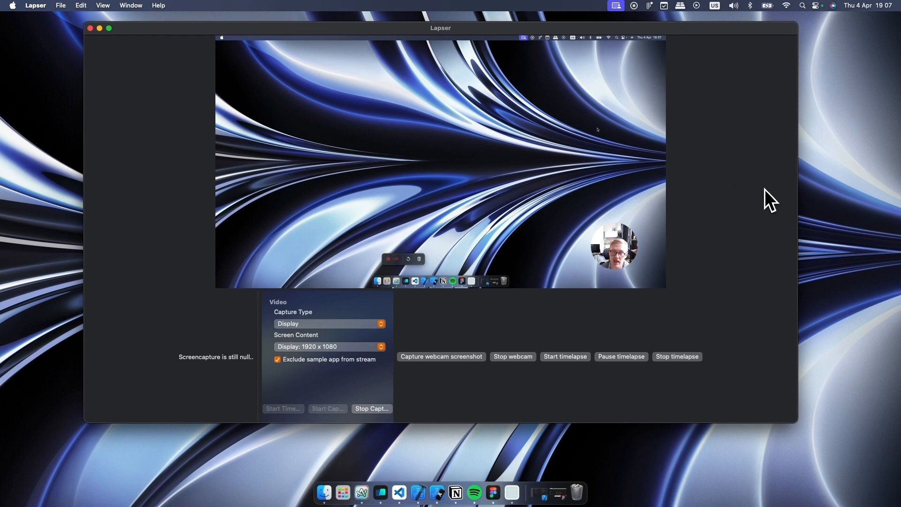
{"action": "mouse_move", "coordinate": [769, 150]}
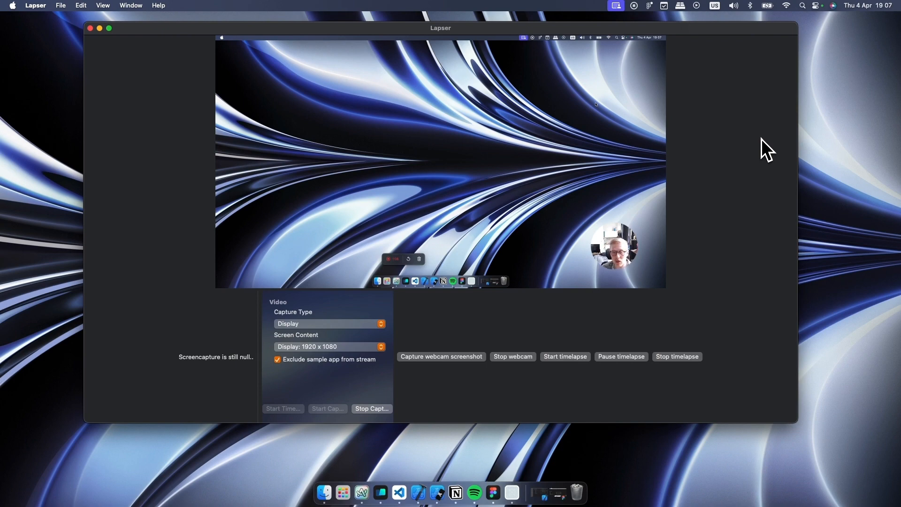
{"action": "mouse_move", "coordinate": [688, 393]}
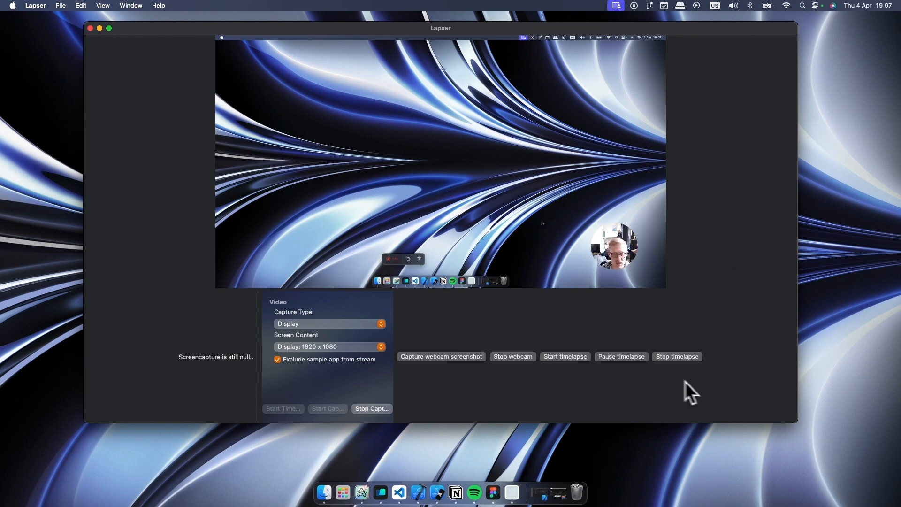